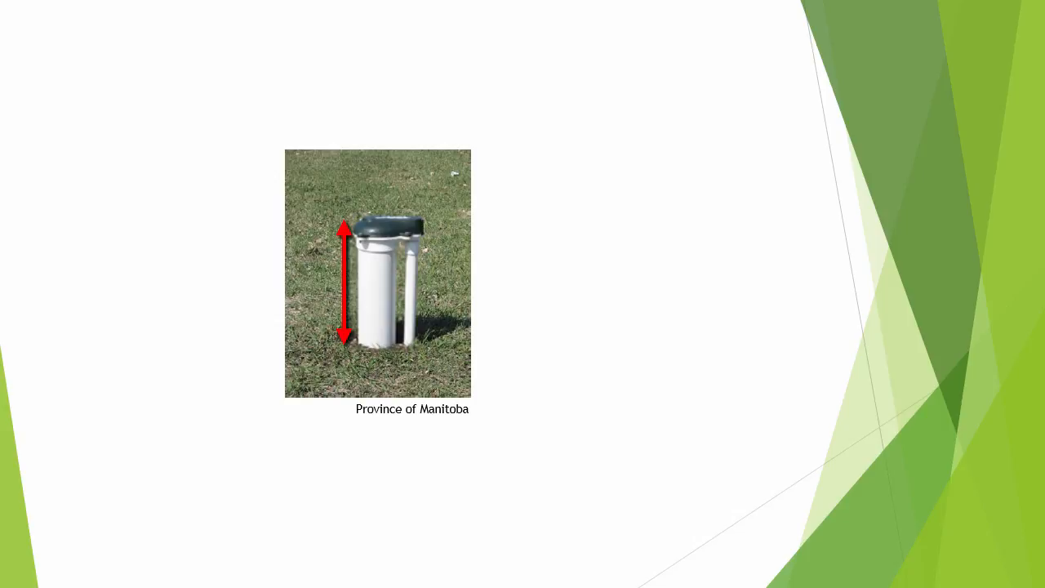
# Advance from the well cap photo to the measuring tube specifications diagram slide.
pyautogui.click(345, 285)
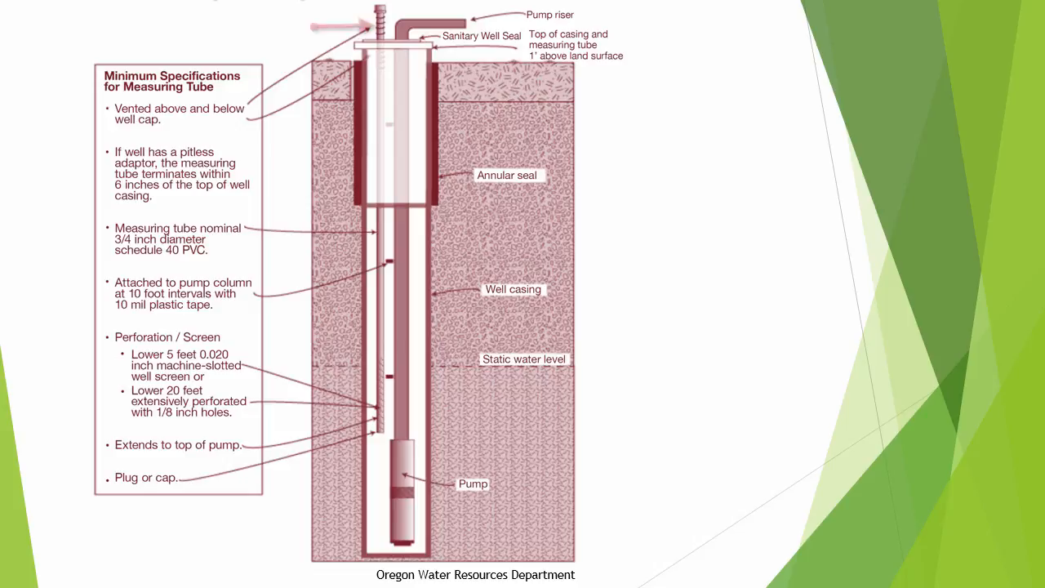
# Advance through the 9 Tips summary slide to the Annual Well Tests slide.
pyautogui.click(412, 32)
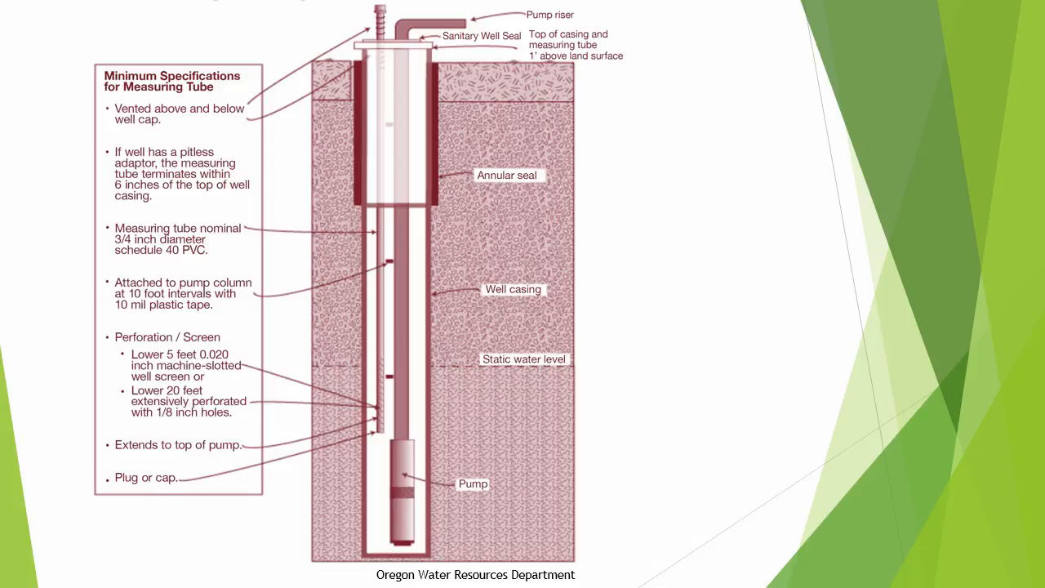
pyautogui.press('right')
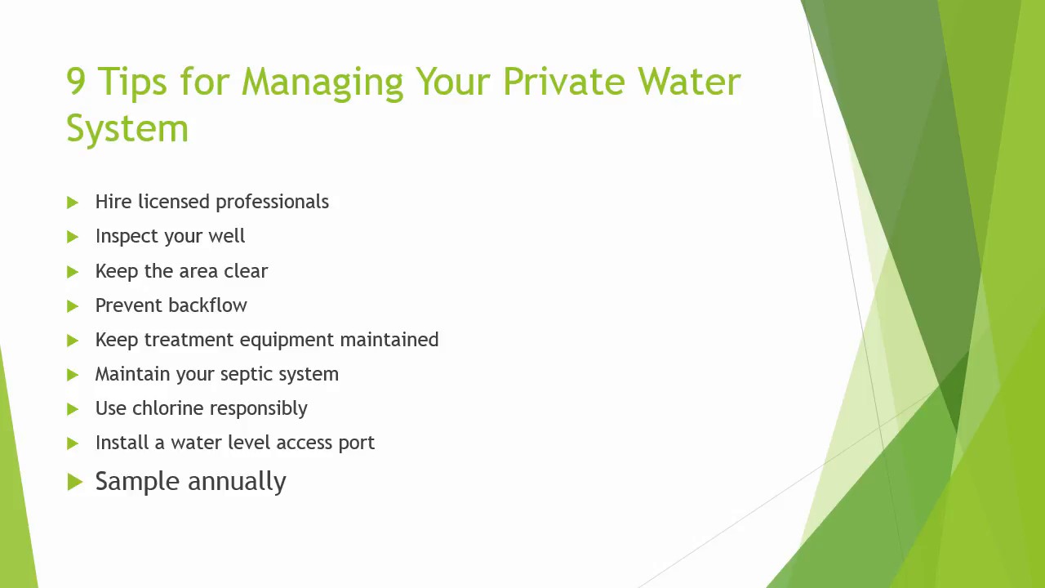
pyautogui.press('Right')
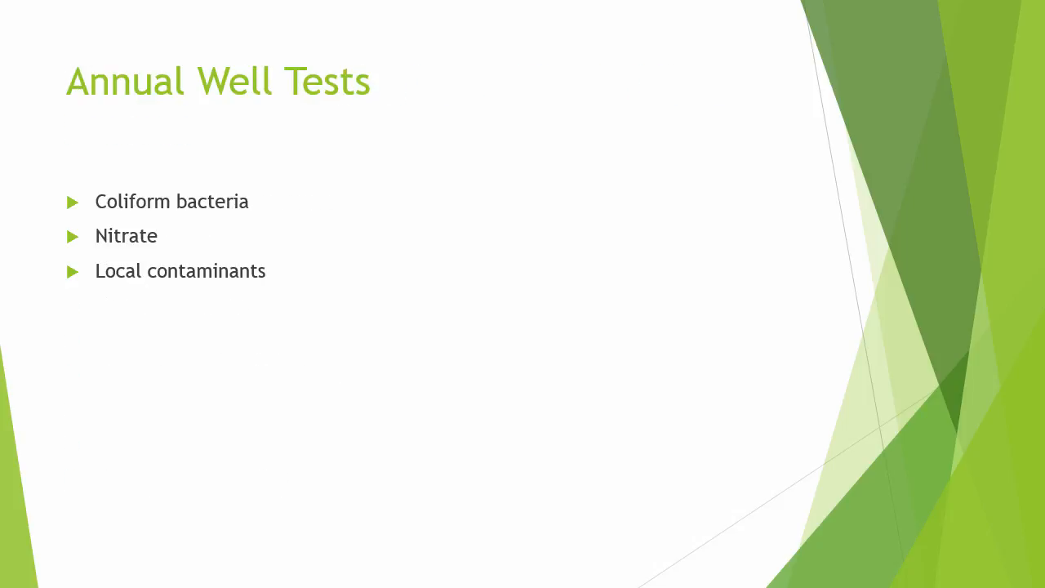